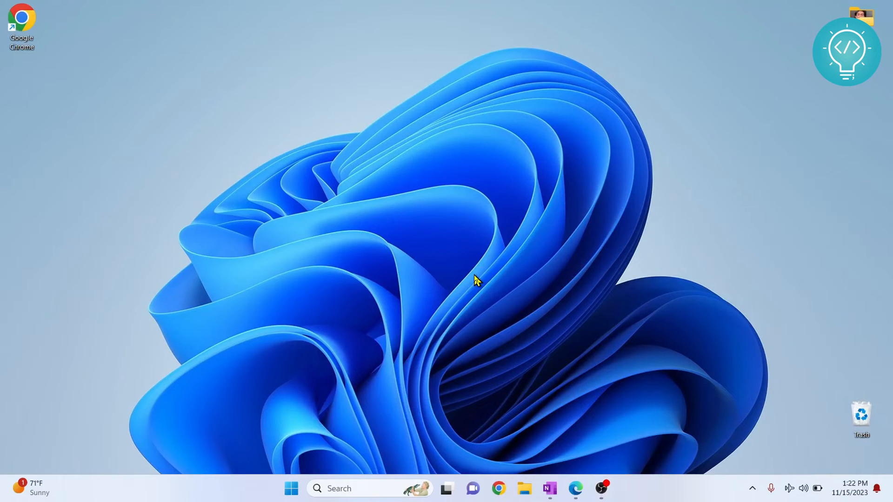
{"action": "mouse_move", "coordinate": [485, 307]}
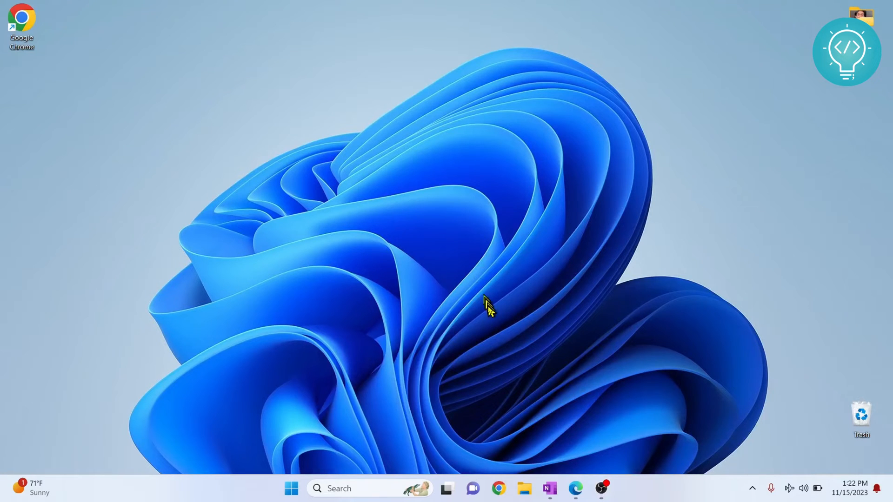
{"action": "mouse_move", "coordinate": [505, 338]}
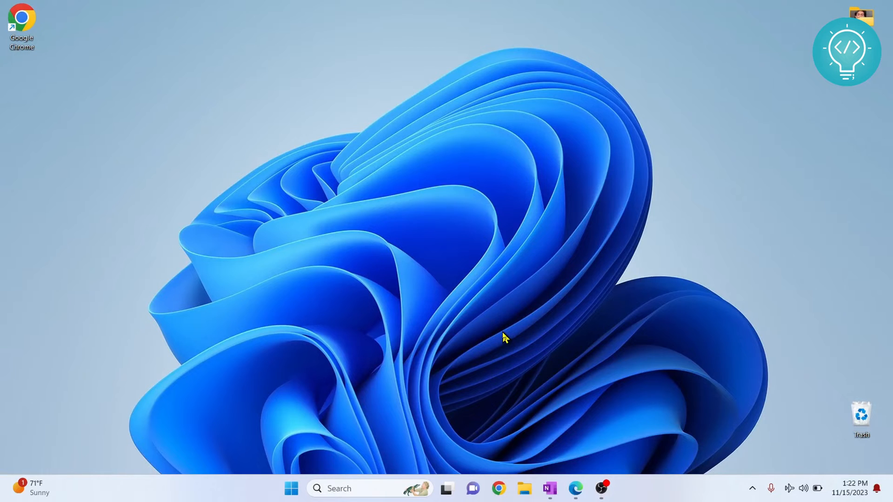
Step: Launch Visual Studio Code from Windows Start search for 'visual Studio Code'
{"action": "type", "text": "visual Studio Code"}
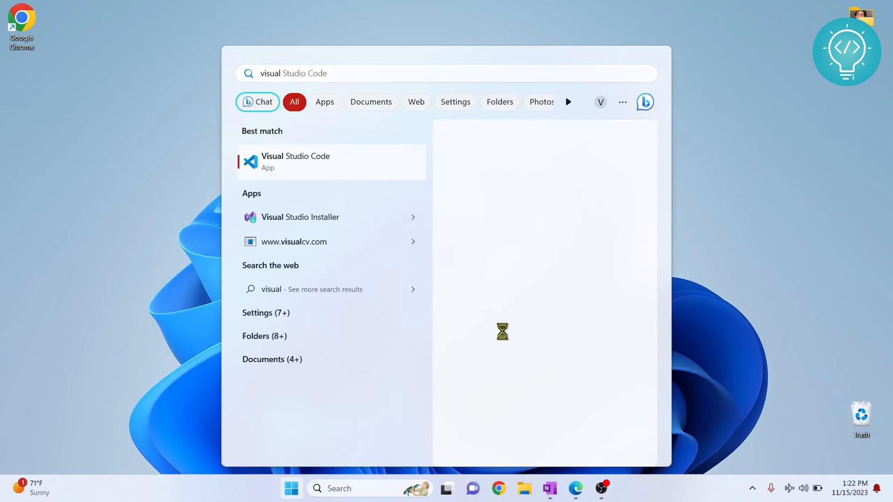
{"action": "left_click", "coordinate": [295, 162]}
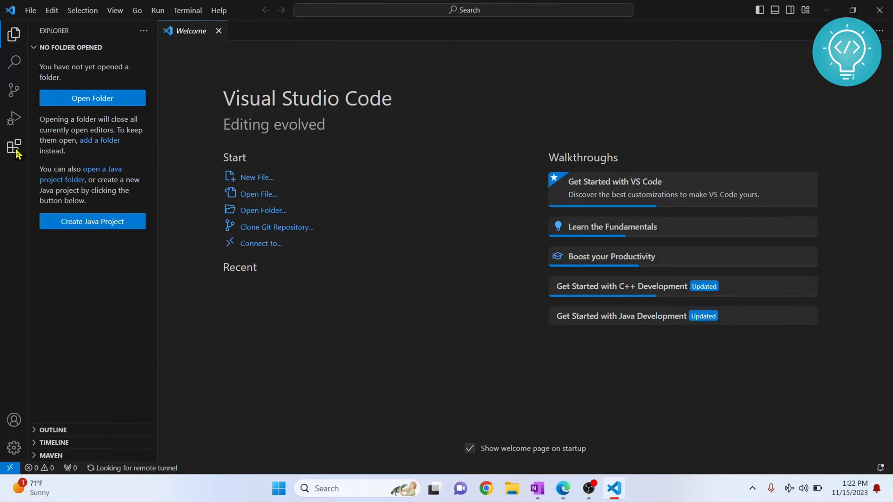
Step: Search the Extensions marketplace for 'remote' and install the Remote Explorer extension
{"action": "left_click", "coordinate": [13, 149]}
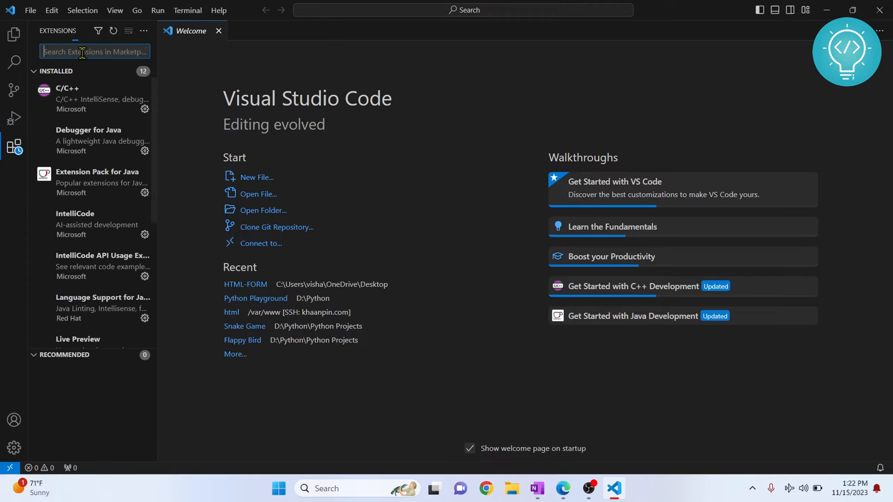
{"action": "type", "text": "remote"}
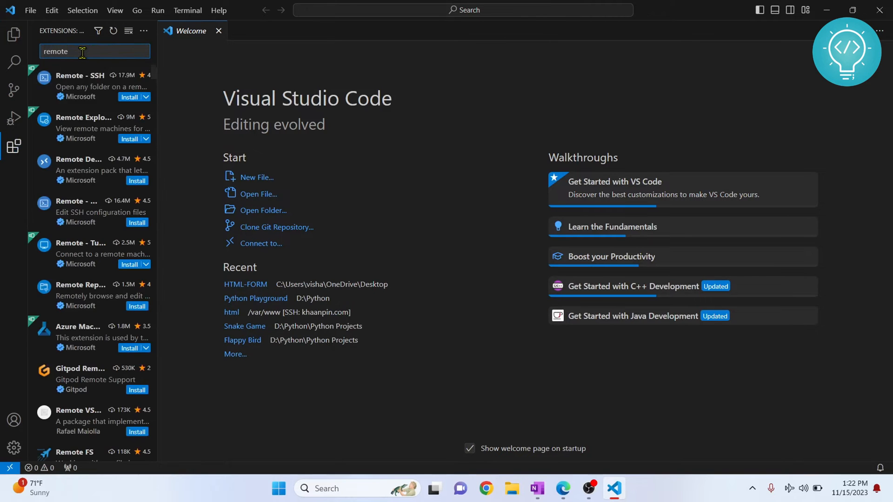
{"action": "mouse_move", "coordinate": [93, 86]}
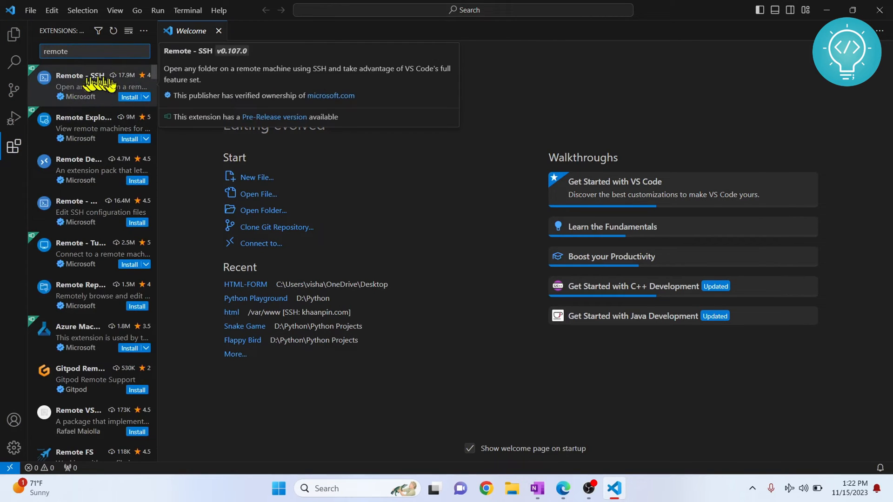
{"action": "mouse_move", "coordinate": [88, 171]}
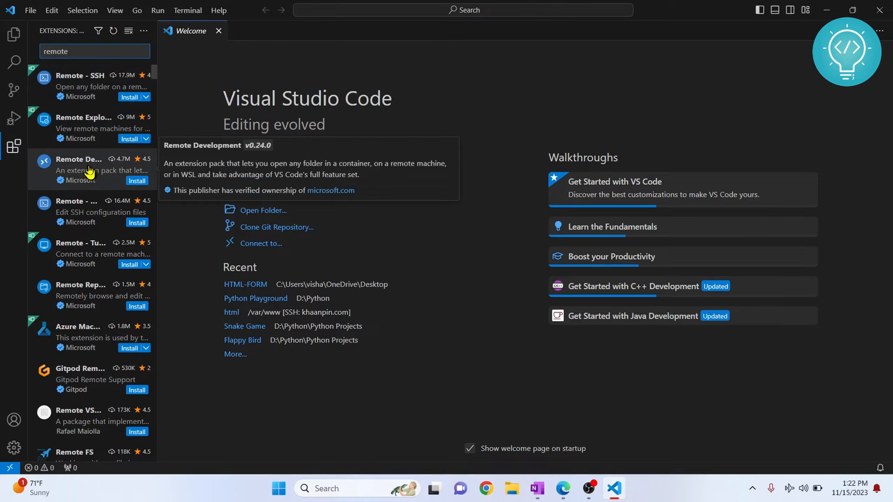
{"action": "mouse_move", "coordinate": [71, 128]}
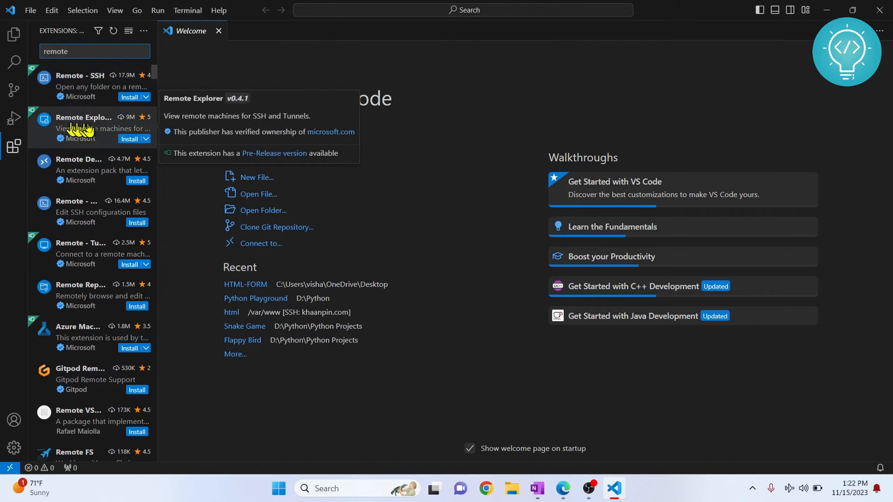
{"action": "left_click", "coordinate": [84, 117]}
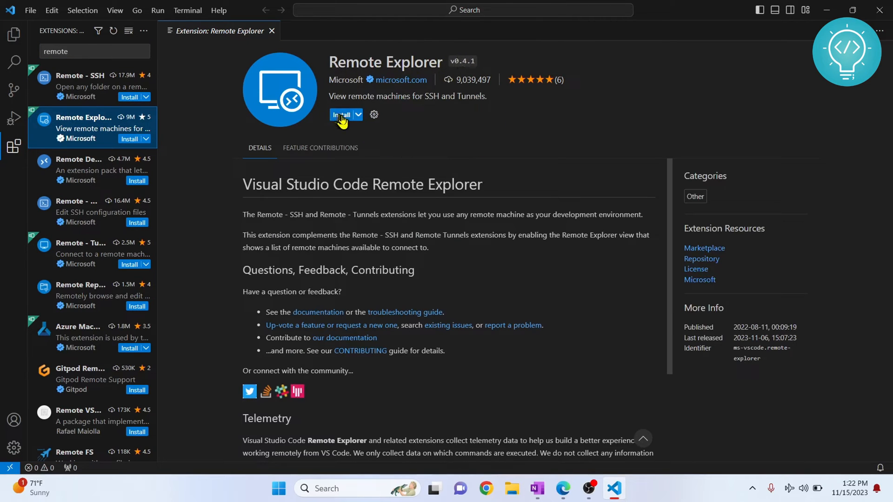
{"action": "left_click", "coordinate": [341, 115]}
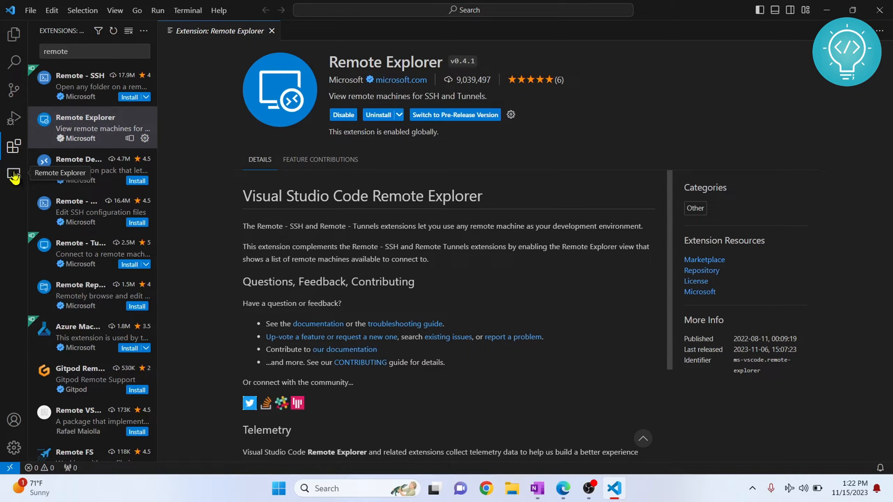
{"action": "left_click", "coordinate": [14, 175]}
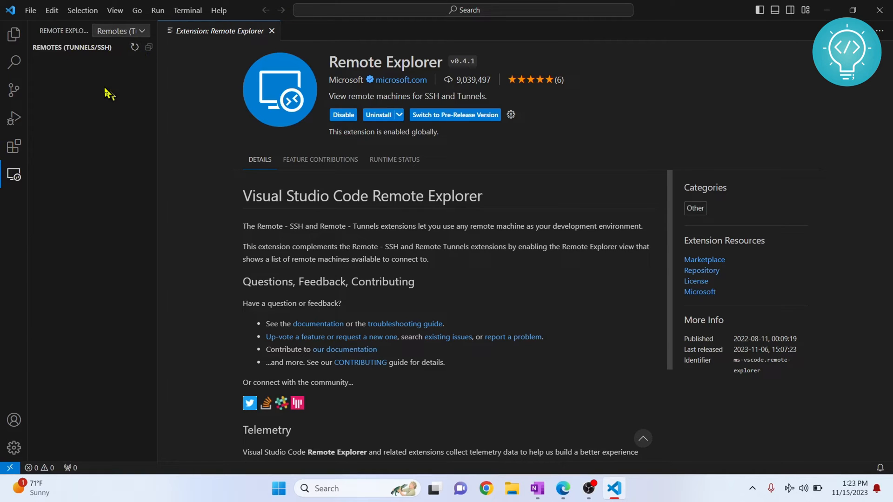
{"action": "mouse_move", "coordinate": [14, 148]}
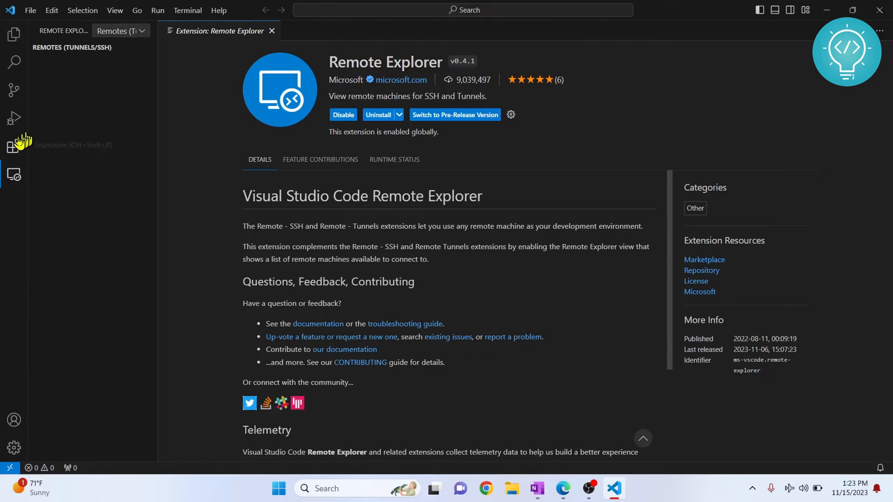
{"action": "left_click", "coordinate": [14, 147]}
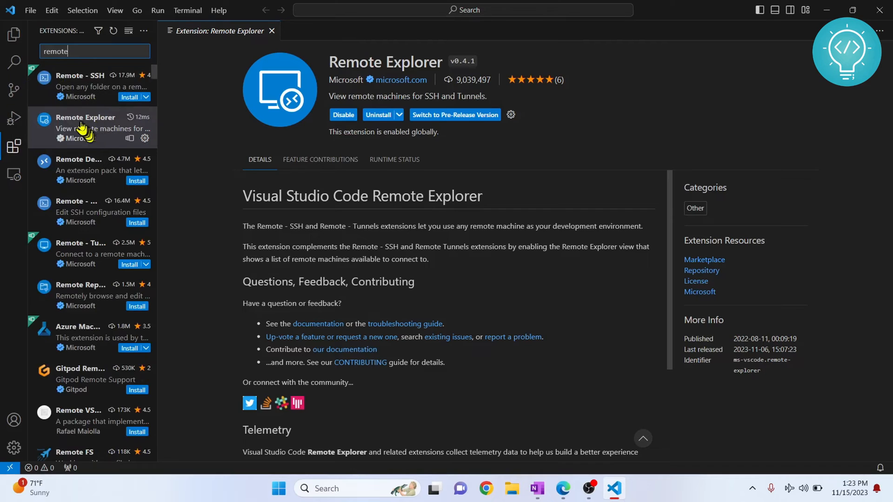
{"action": "mouse_move", "coordinate": [76, 125]}
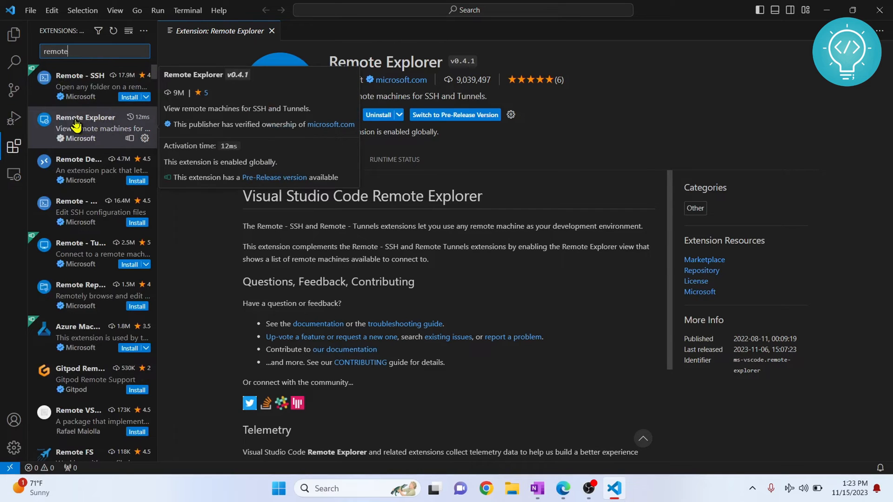
Step: Install the Remote - SSH extension from the search results
{"action": "left_click", "coordinate": [91, 85]}
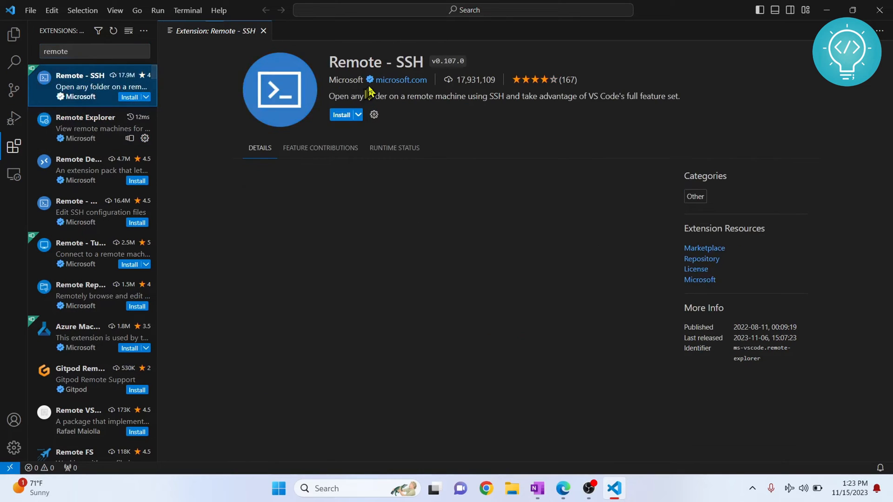
{"action": "left_click", "coordinate": [341, 115]}
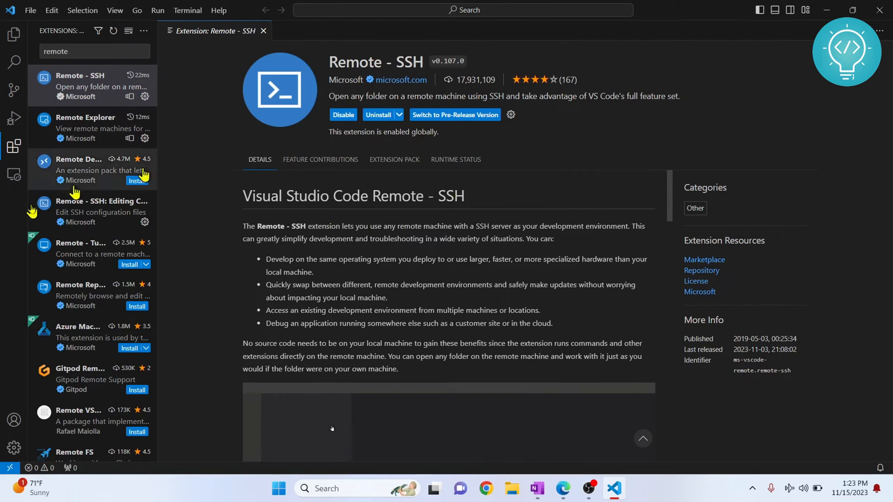
Step: Show saved SSH remotes in Remote Explorer, toggling the SSH hosts group
{"action": "left_click", "coordinate": [13, 174]}
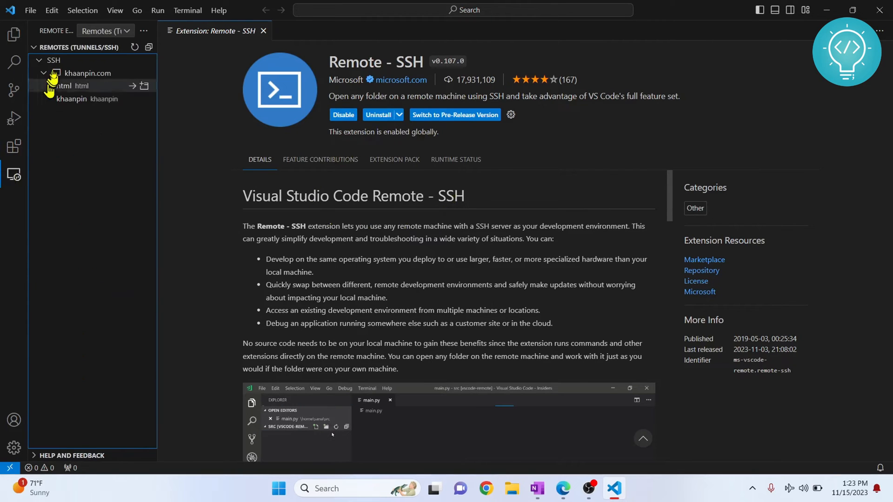
{"action": "left_click", "coordinate": [41, 60]}
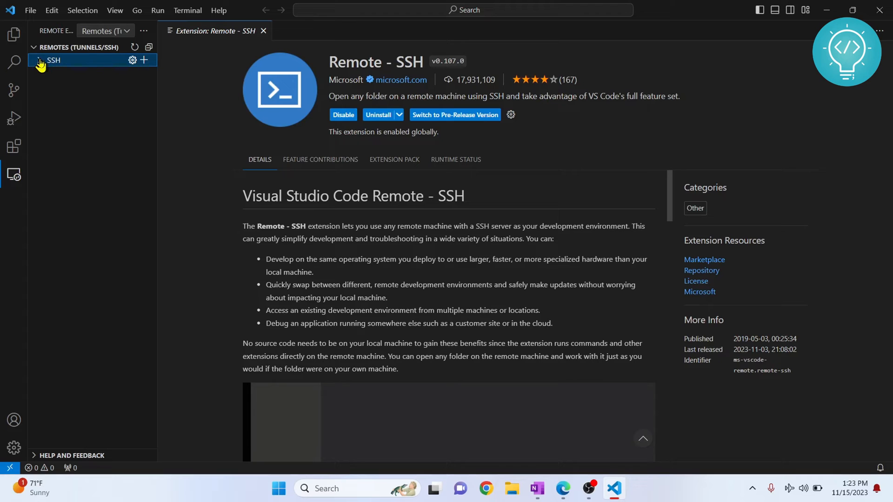
{"action": "left_click", "coordinate": [36, 60]}
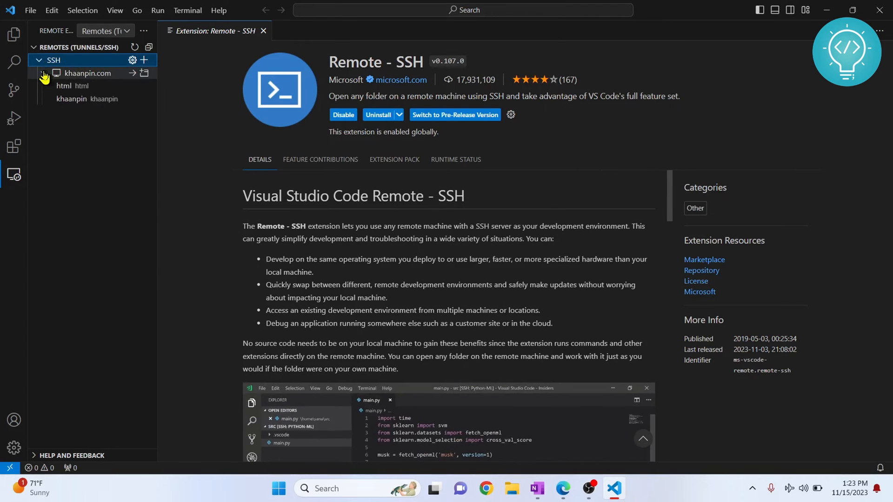
{"action": "left_click", "coordinate": [39, 59]}
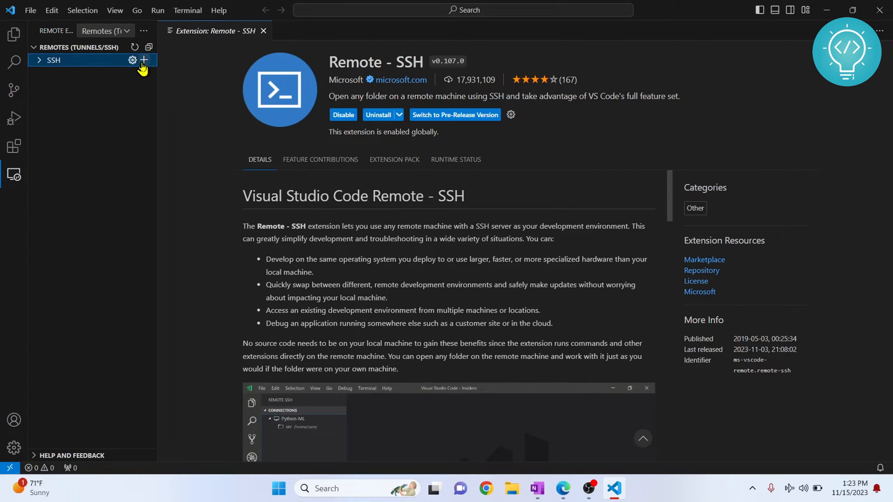
{"action": "left_click", "coordinate": [143, 60]}
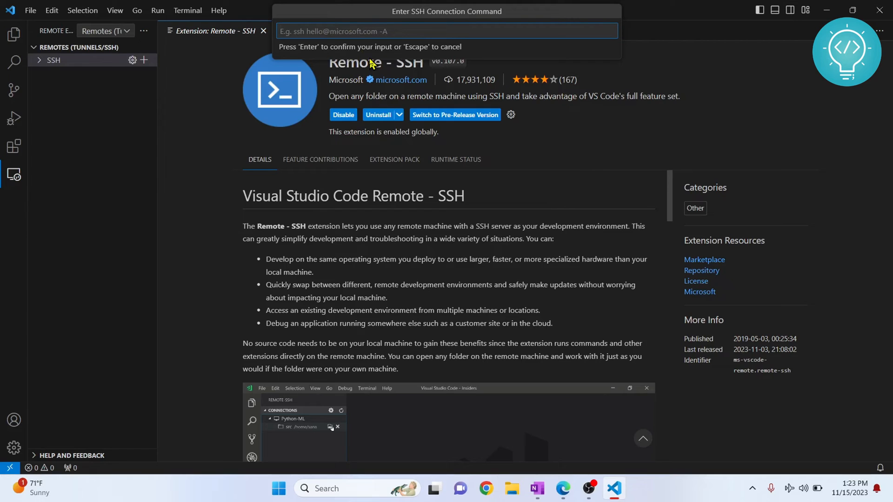
{"action": "type", "text": "ssh"}
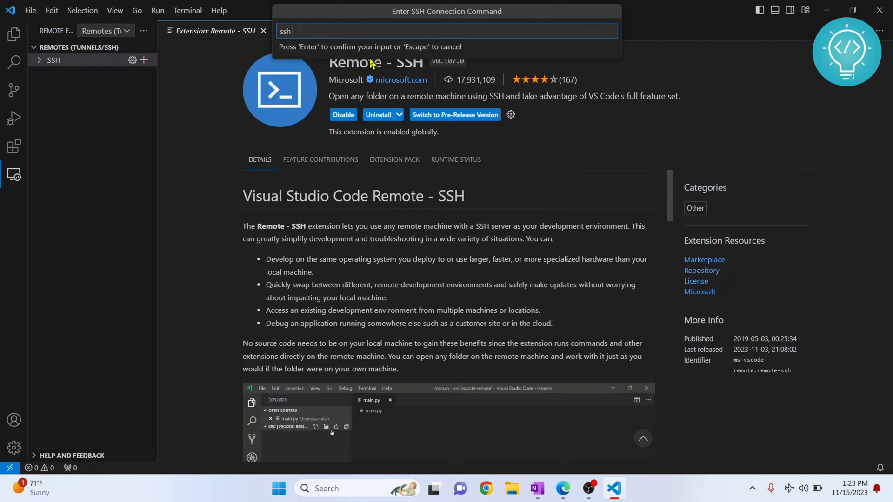
{"action": "type", "text": "root@"}
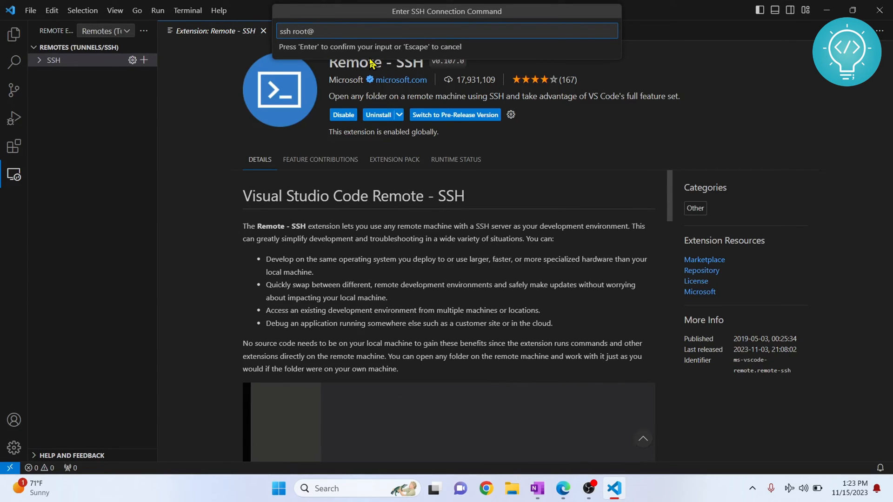
{"action": "type", "text": "1"}
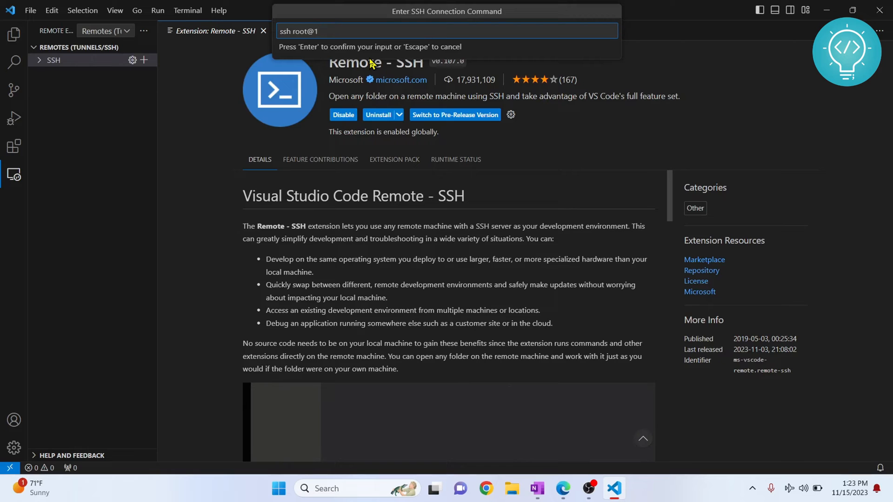
{"action": "type", "text": "44.91."}
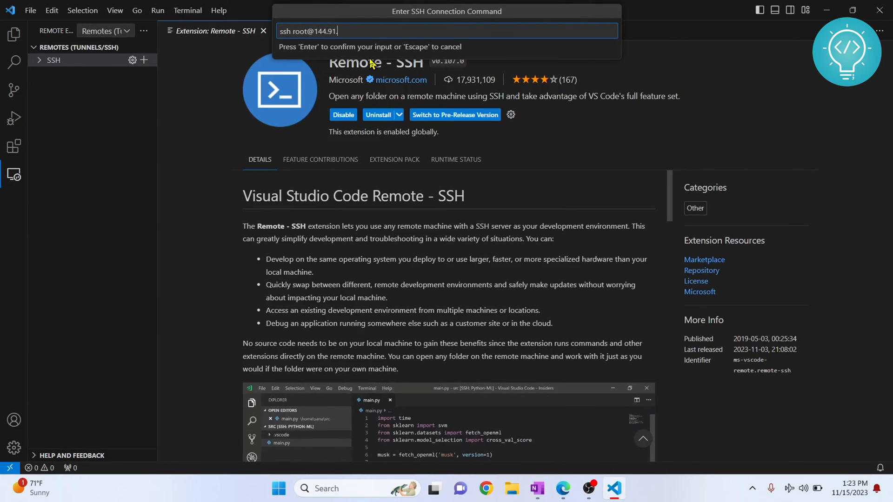
{"action": "type", "text": "71.22"}
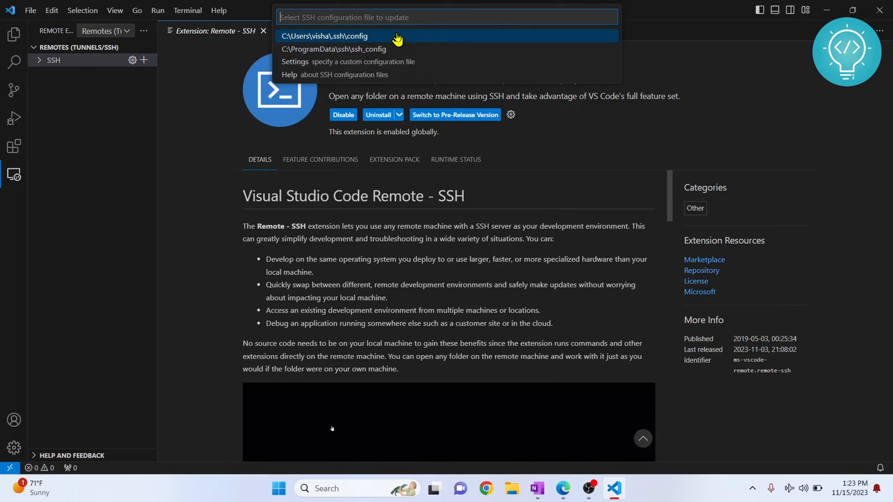
Step: Save the host to the user's .ssh\config and connect, choosing Linux as the platform
{"action": "left_click", "coordinate": [324, 35]}
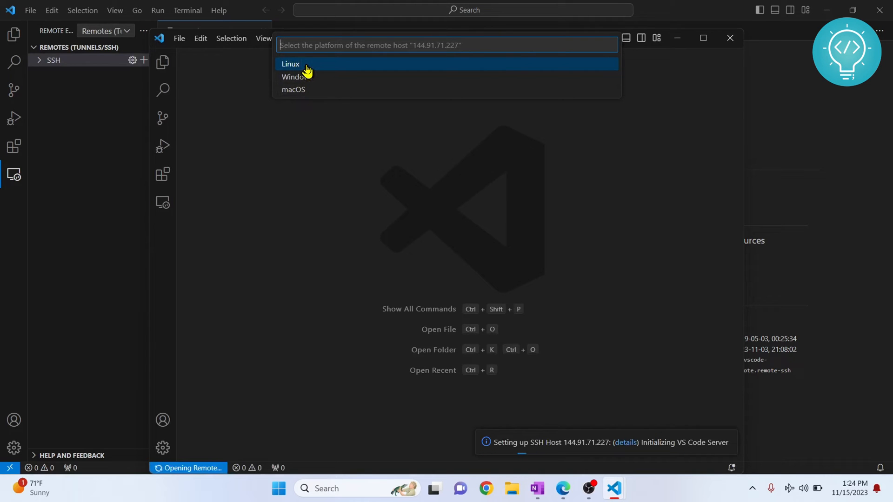
{"action": "left_click", "coordinate": [301, 64]}
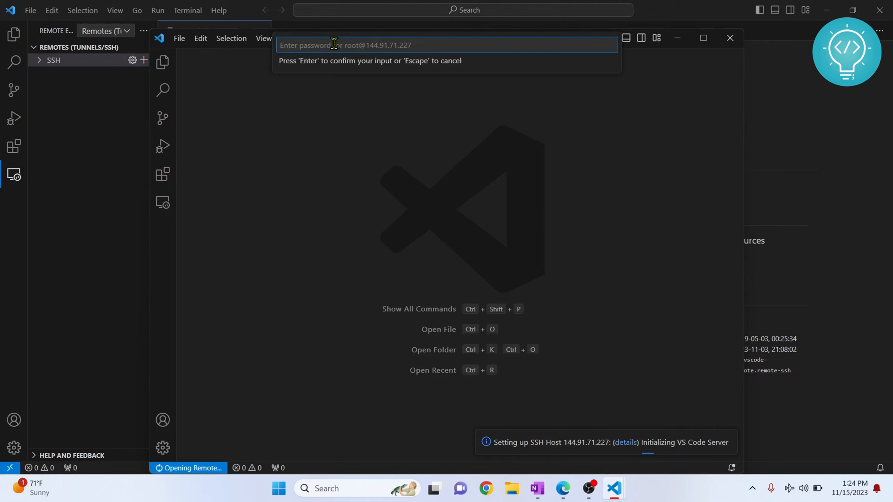
Step: Submit the root password to continue the Remote-SSH connection
{"action": "type", "text": "password"}
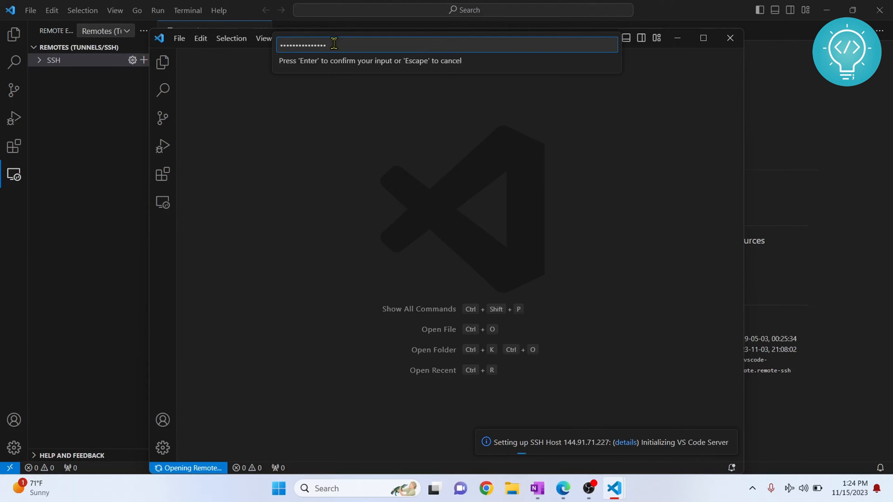
{"action": "key", "text": "Enter"}
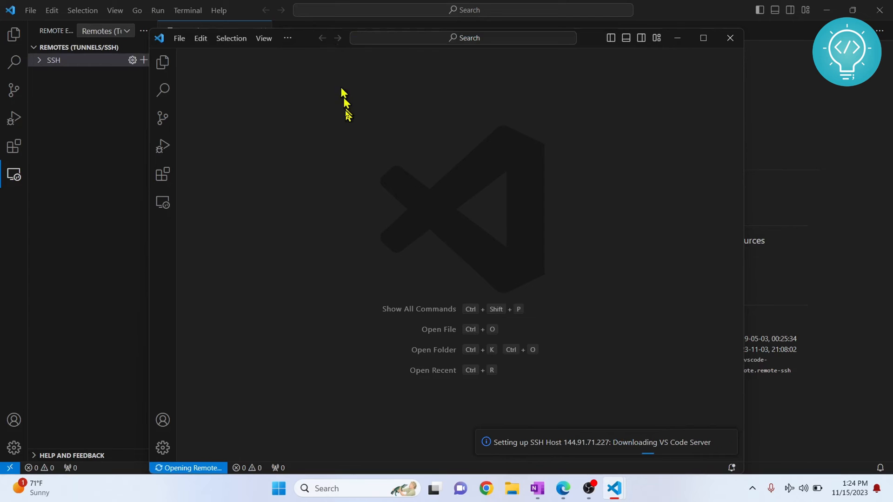
{"action": "mouse_move", "coordinate": [597, 365]}
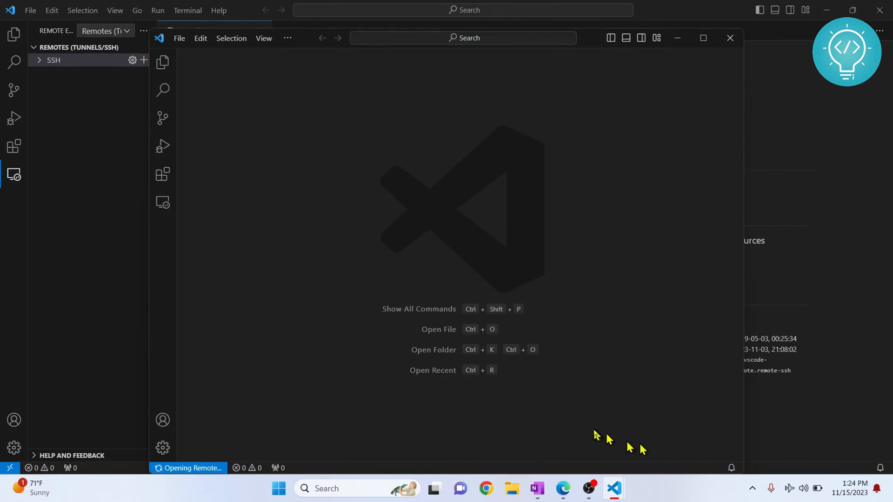
{"action": "mouse_move", "coordinate": [577, 365]}
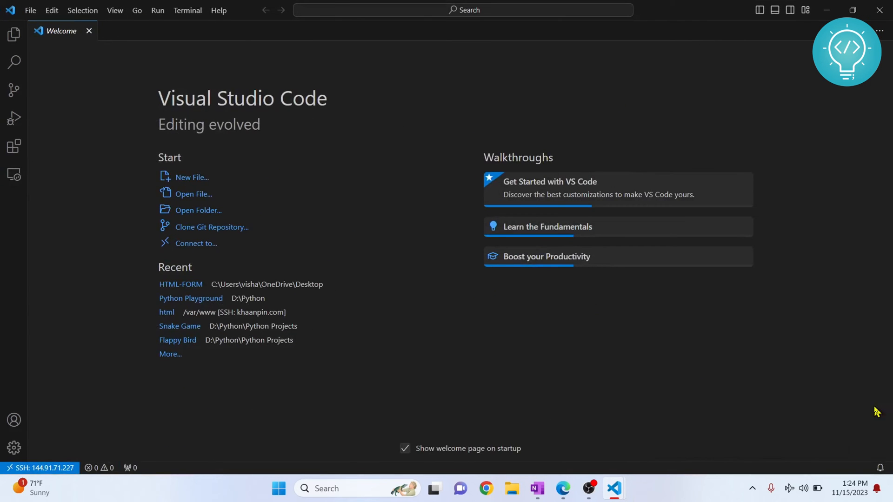
Step: Open the remote folder /var/www as the workspace via Explorer's Open Folder picker
{"action": "left_click", "coordinate": [14, 31]}
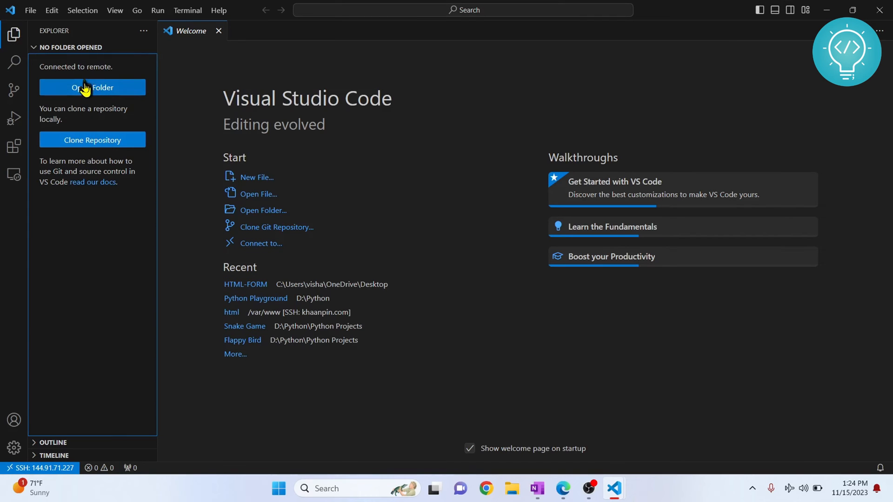
{"action": "left_click", "coordinate": [92, 88]}
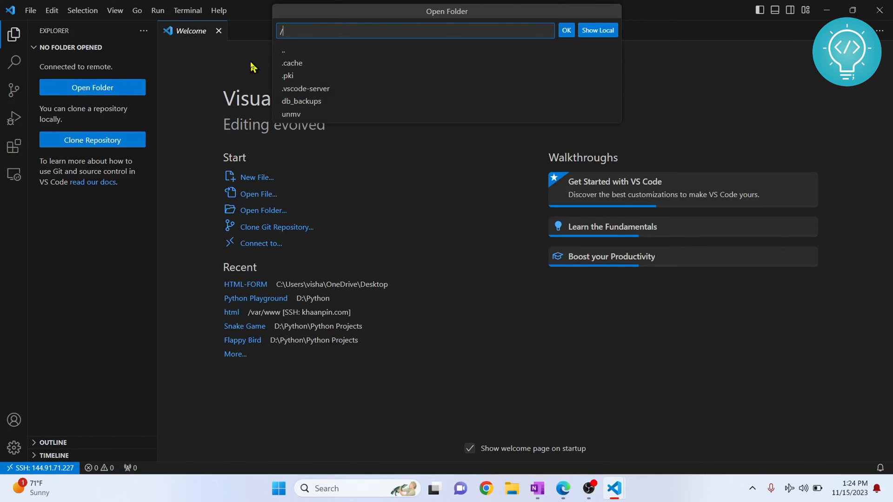
{"action": "type", "text": "bin"}
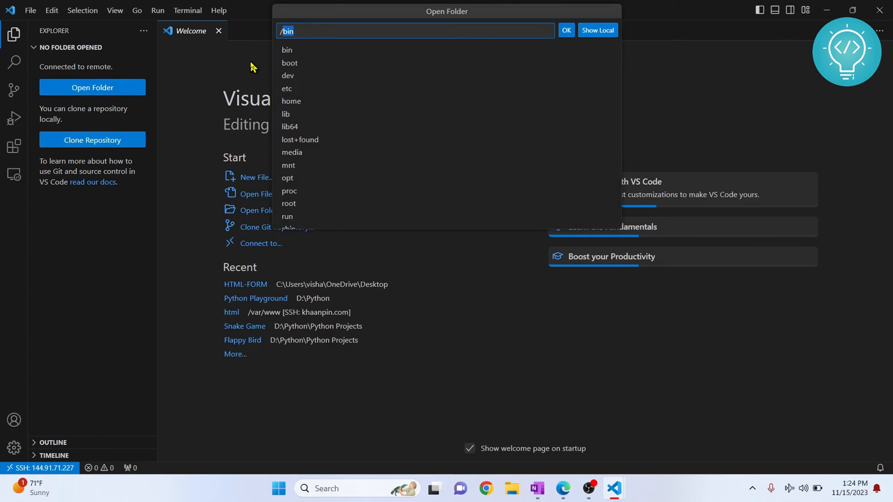
{"action": "mouse_move", "coordinate": [337, 137]}
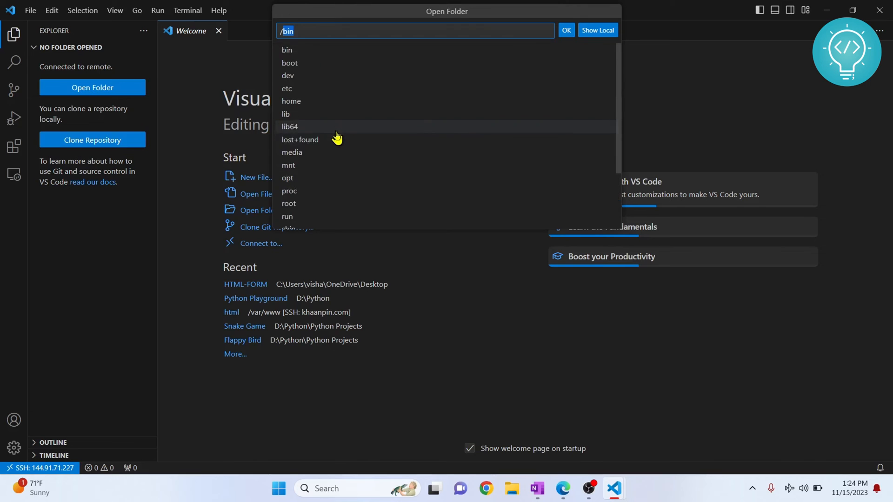
{"action": "scroll", "scroll_direction": "down", "scroll_amount": 3}
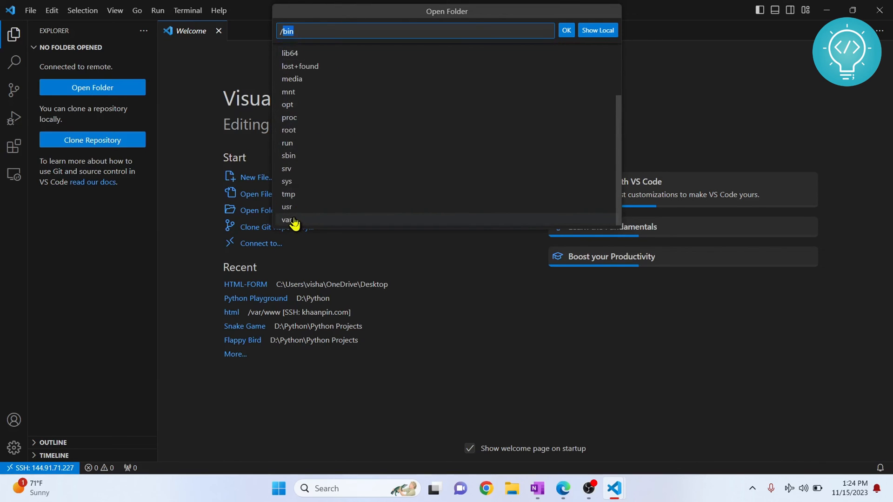
{"action": "left_click", "coordinate": [287, 220]}
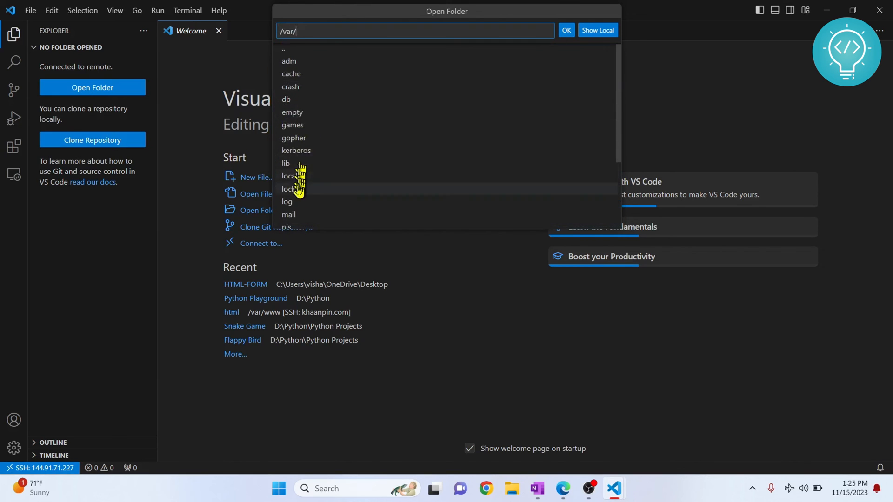
{"action": "scroll", "scroll_direction": "down", "scroll_amount": 3}
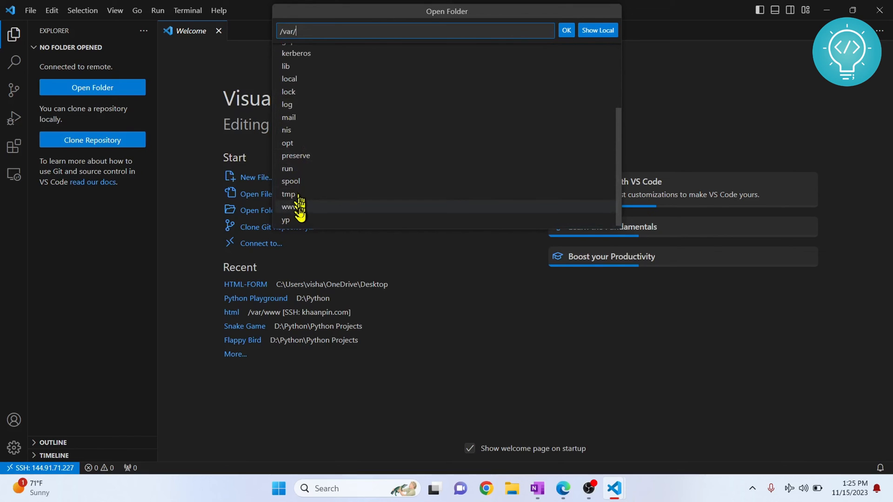
{"action": "left_click", "coordinate": [287, 207]}
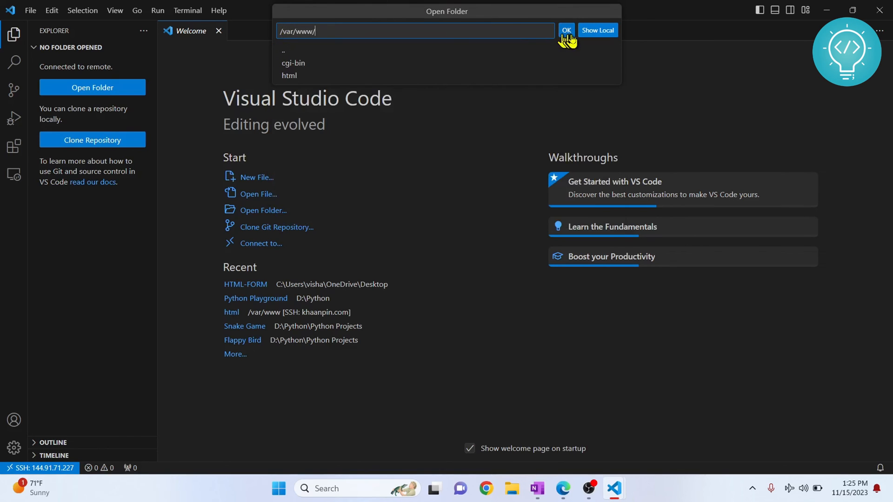
{"action": "left_click", "coordinate": [568, 30]}
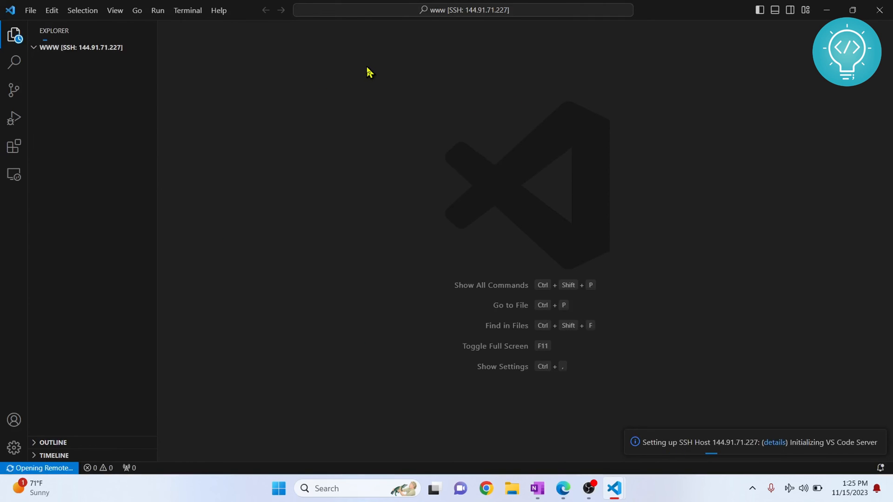
{"action": "mouse_move", "coordinate": [196, 127]}
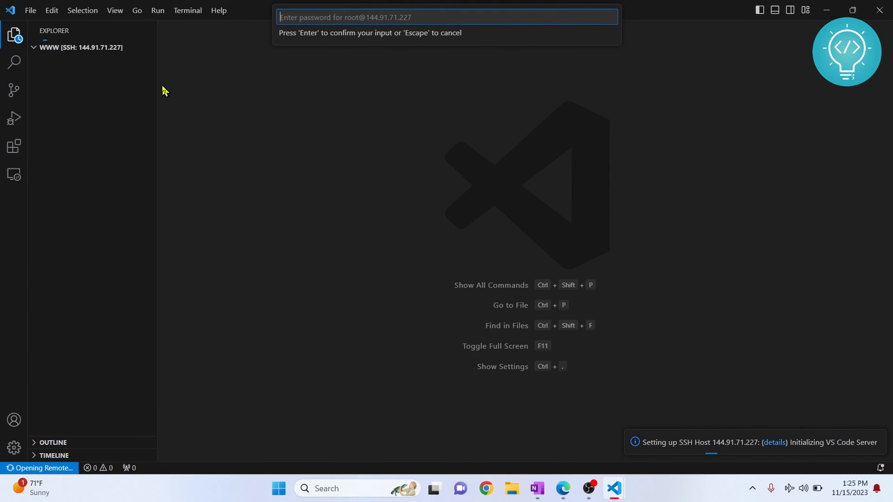
{"action": "key", "text": "Enter"}
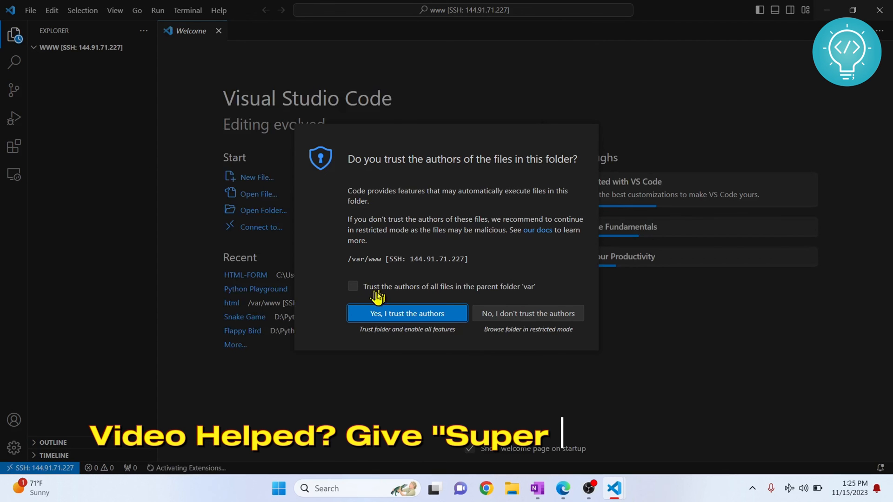
{"action": "left_click", "coordinate": [408, 313]}
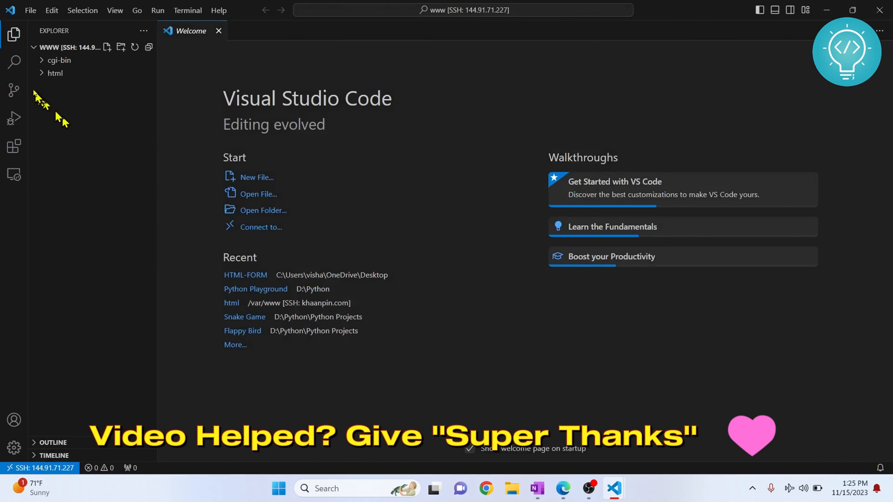
Step: Create a new folder named test inside html on the server
{"action": "left_click", "coordinate": [56, 73]}
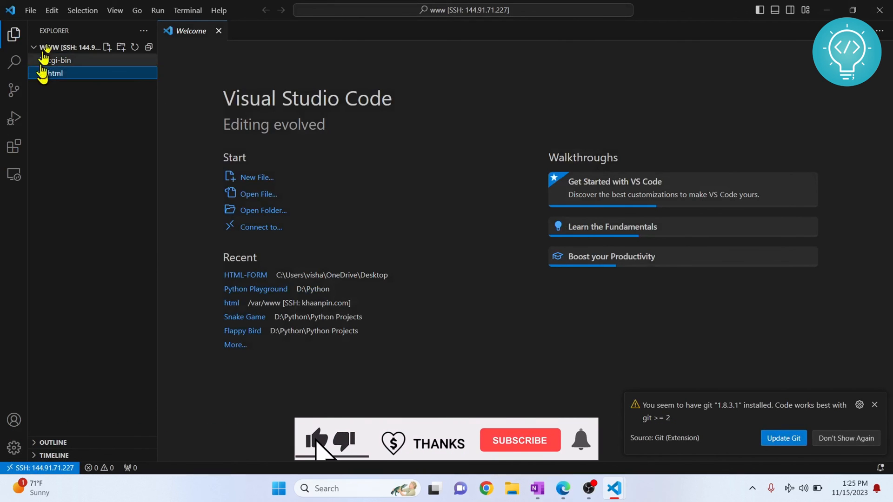
{"action": "left_click", "coordinate": [55, 73]}
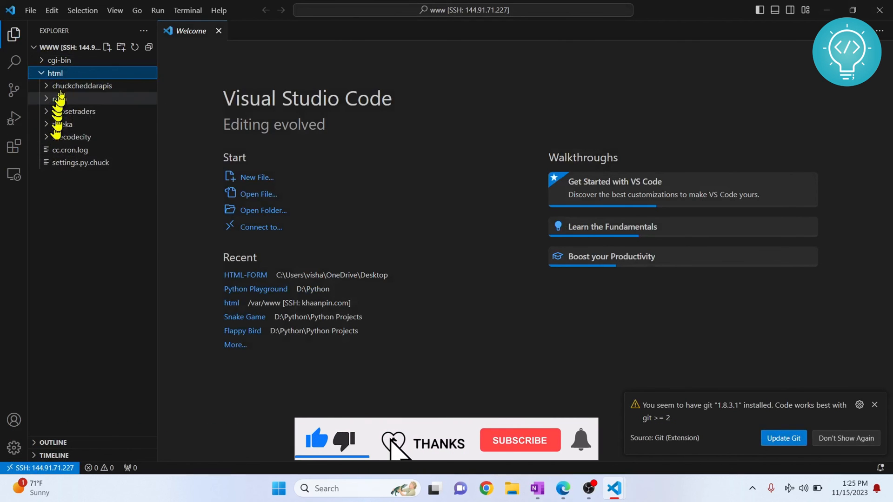
{"action": "left_click", "coordinate": [122, 46]}
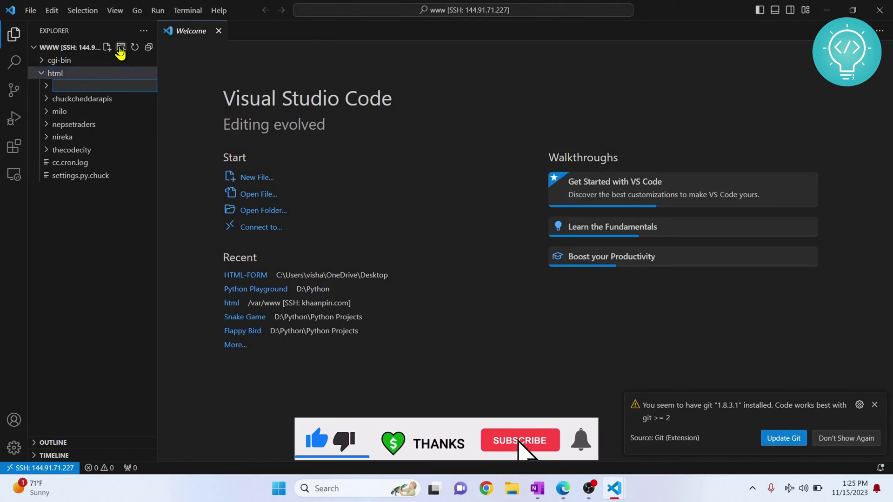
{"action": "type", "text": "test."}
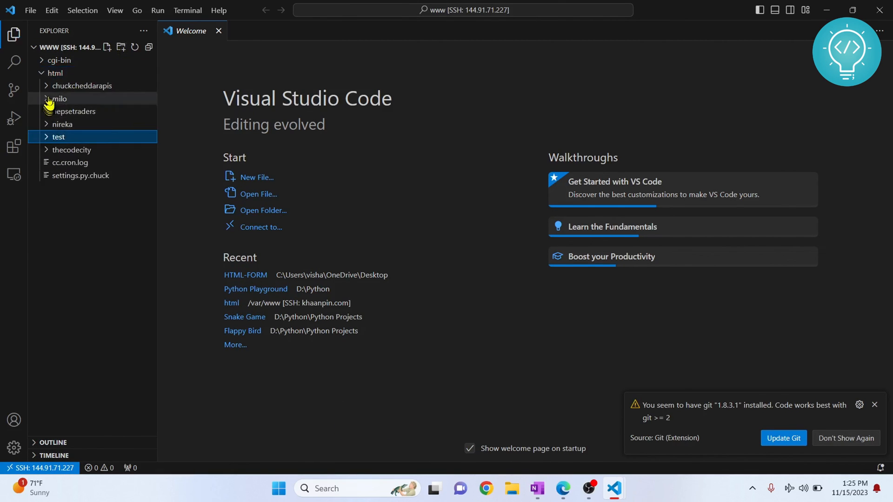
Step: Create a new file index.htm inside the test folder
{"action": "left_click", "coordinate": [59, 137]}
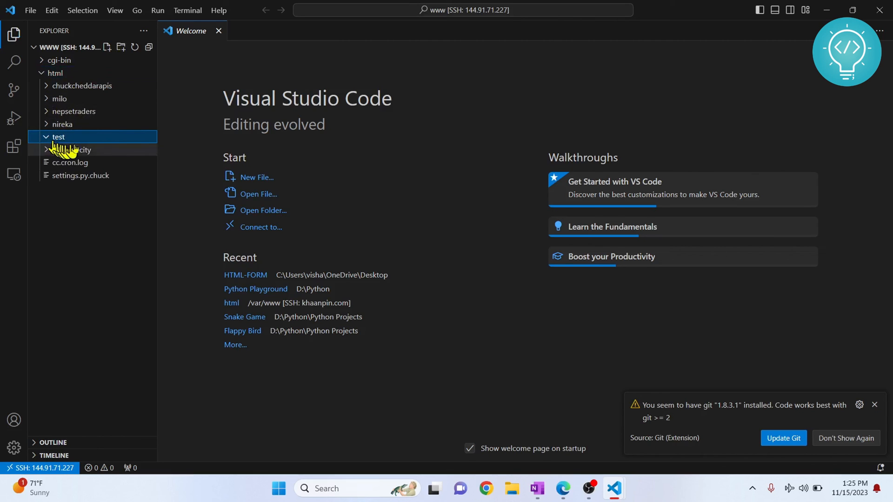
{"action": "left_click", "coordinate": [108, 46]}
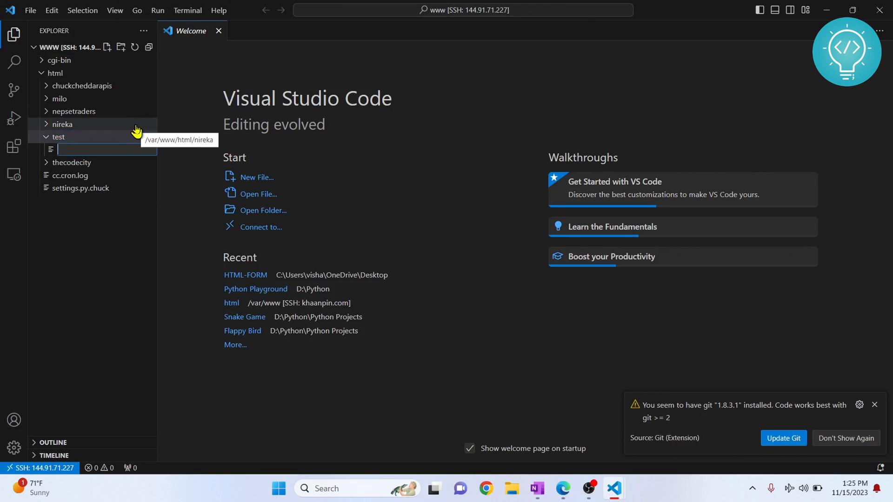
{"action": "type", "text": "index.th"}
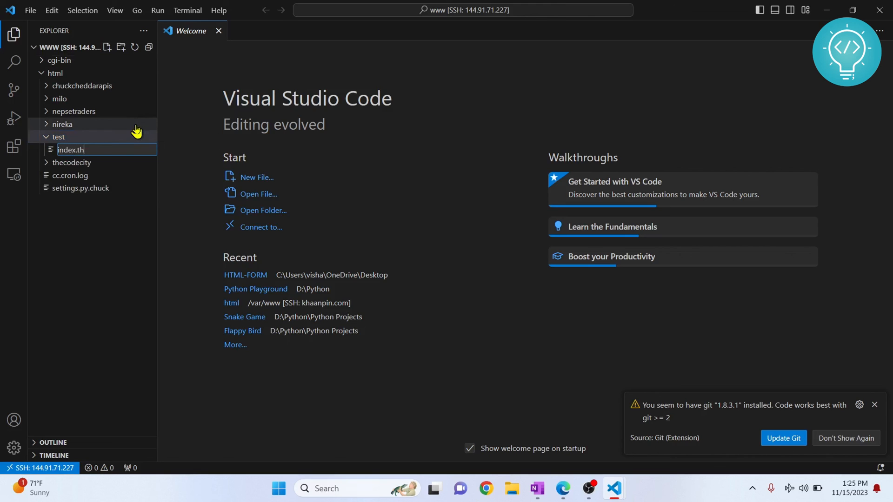
{"action": "key", "text": "Enter"}
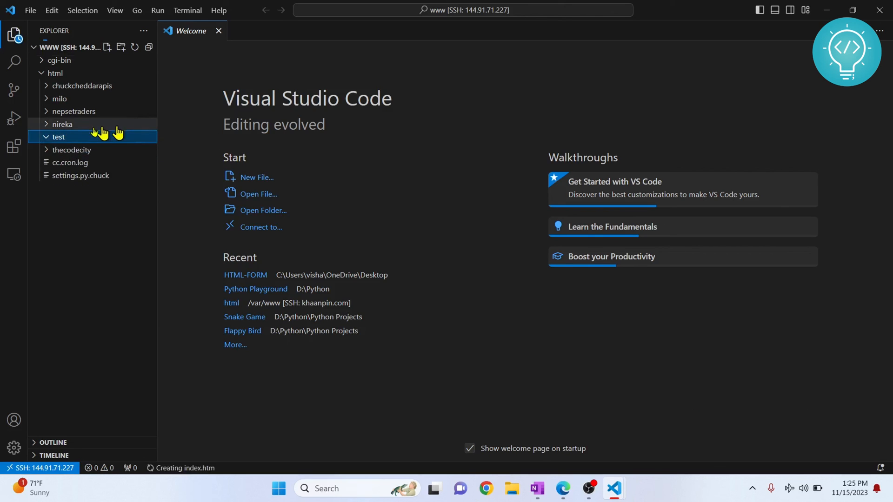
Step: Open html/test/index.htm in an editor tab and place the caret in it
{"action": "left_click", "coordinate": [71, 150]}
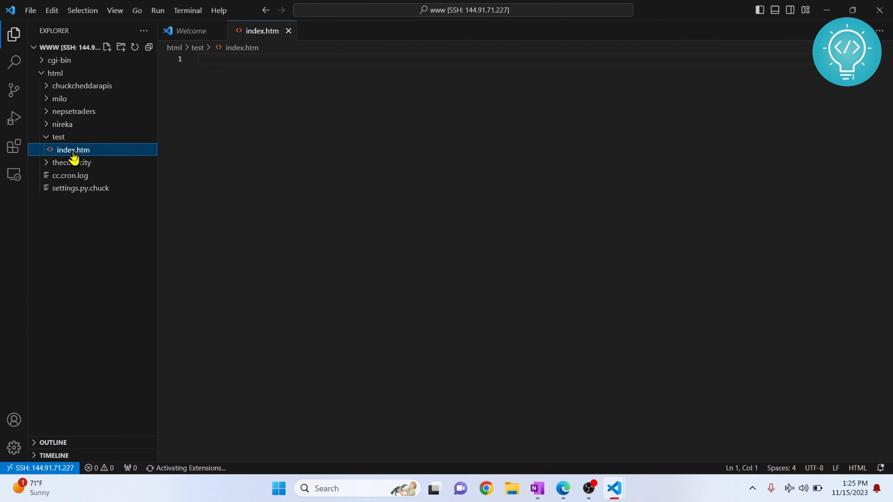
{"action": "left_click", "coordinate": [208, 88]}
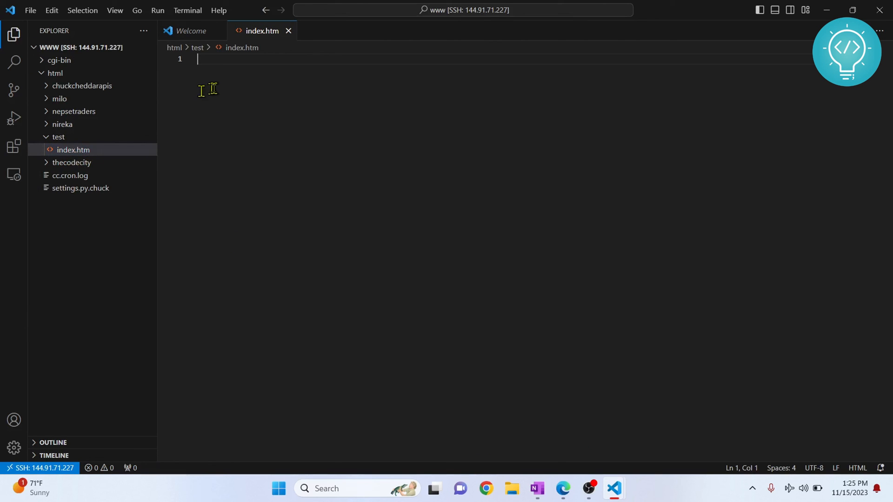
{"action": "mouse_move", "coordinate": [320, 160]}
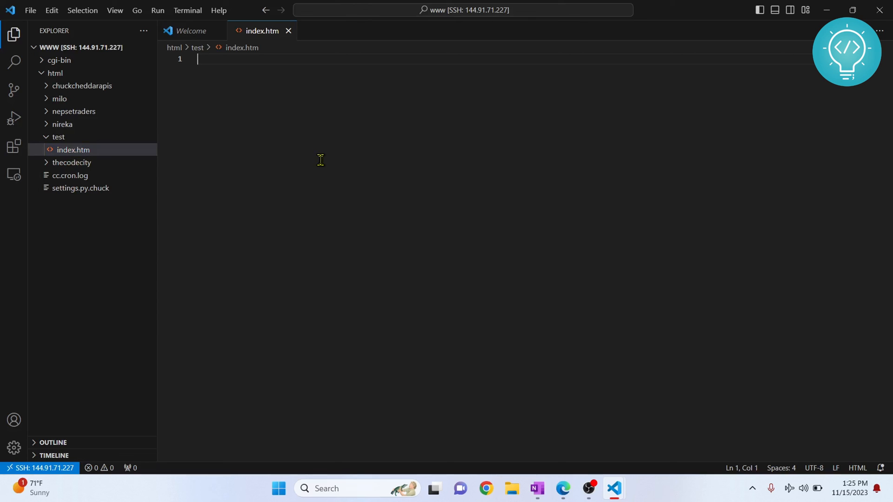